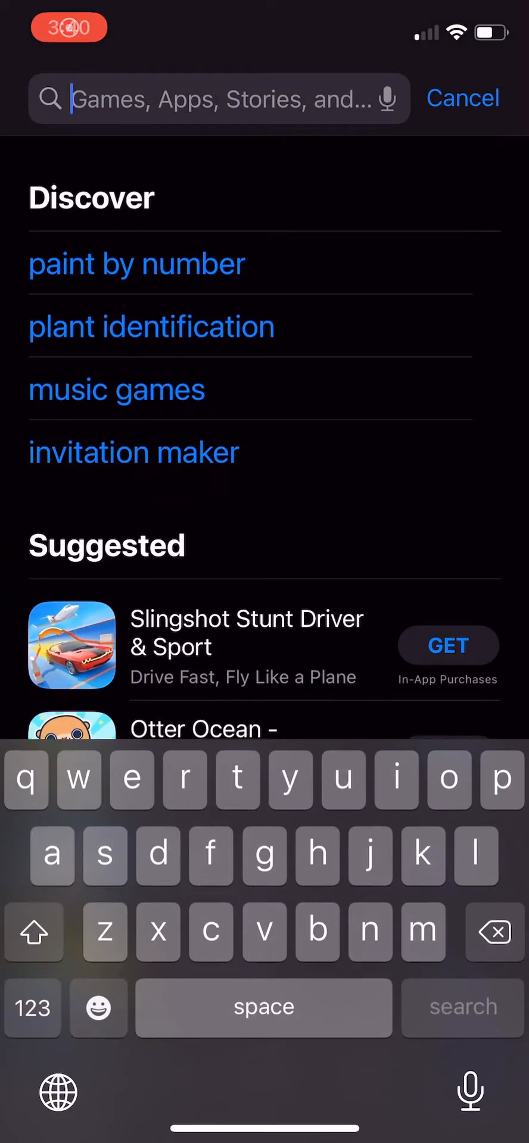
- Search the App Store for 'fascard' and open the FasCard app
type("fascard")
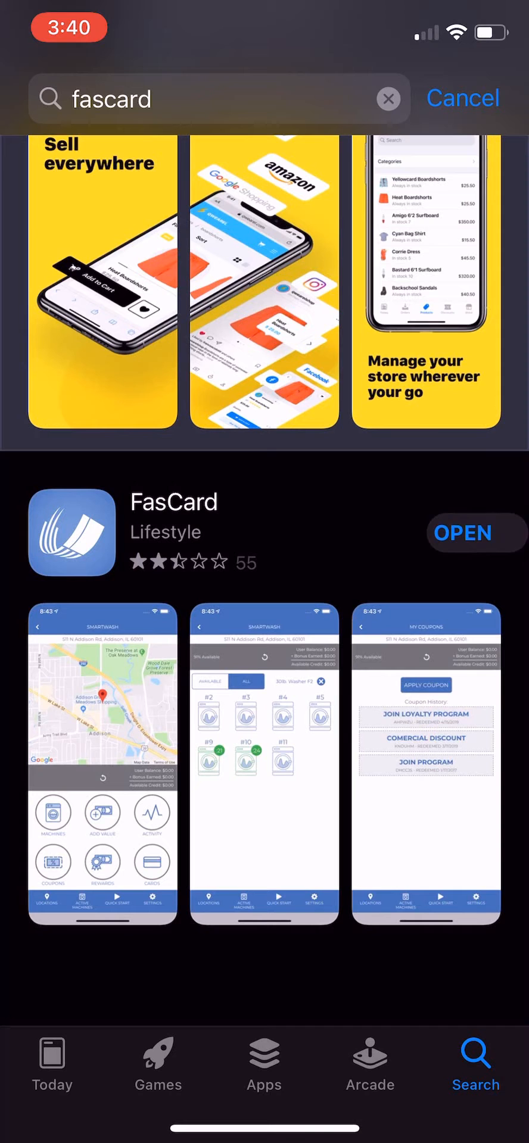
left_click(463, 532)
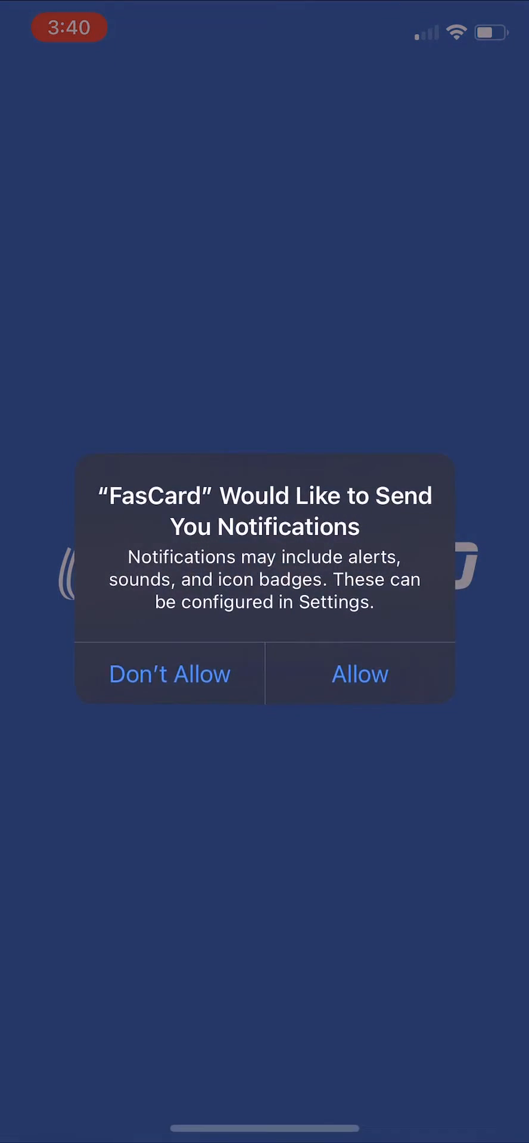
- Allow FasCard notifications and start creating a new account with SIGN UP
left_click(359, 673)
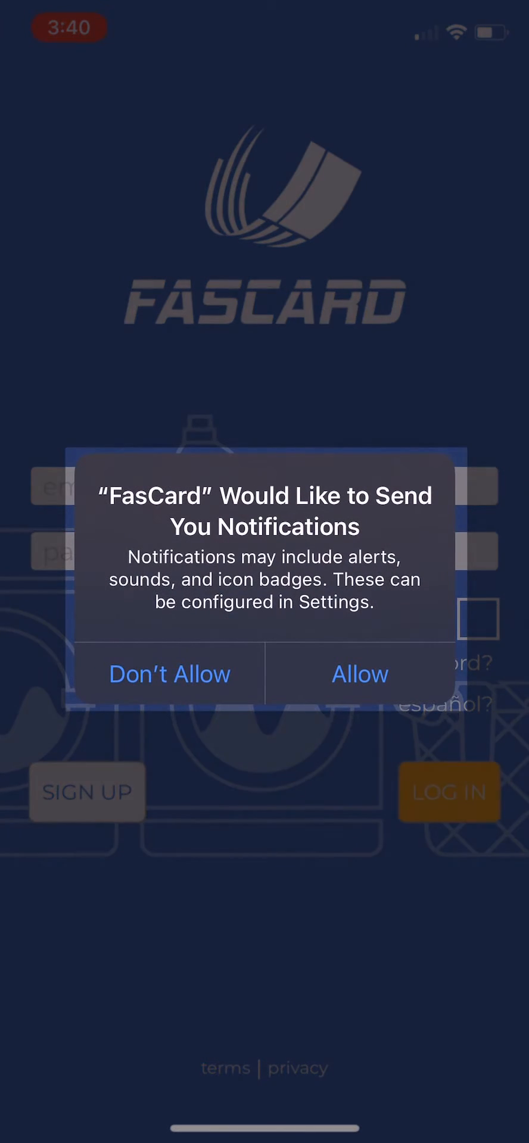
left_click(359, 673)
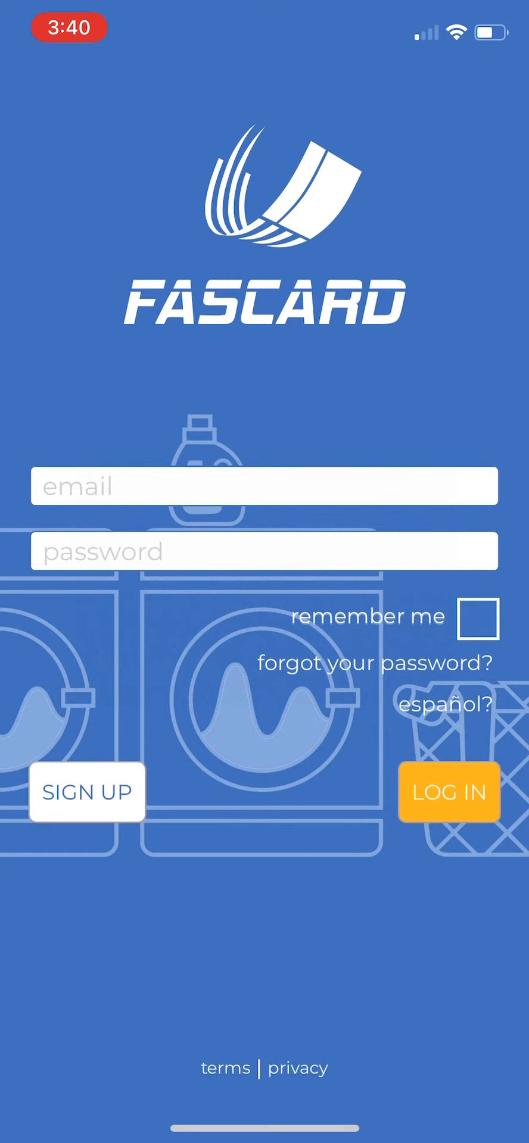
left_click(86, 792)
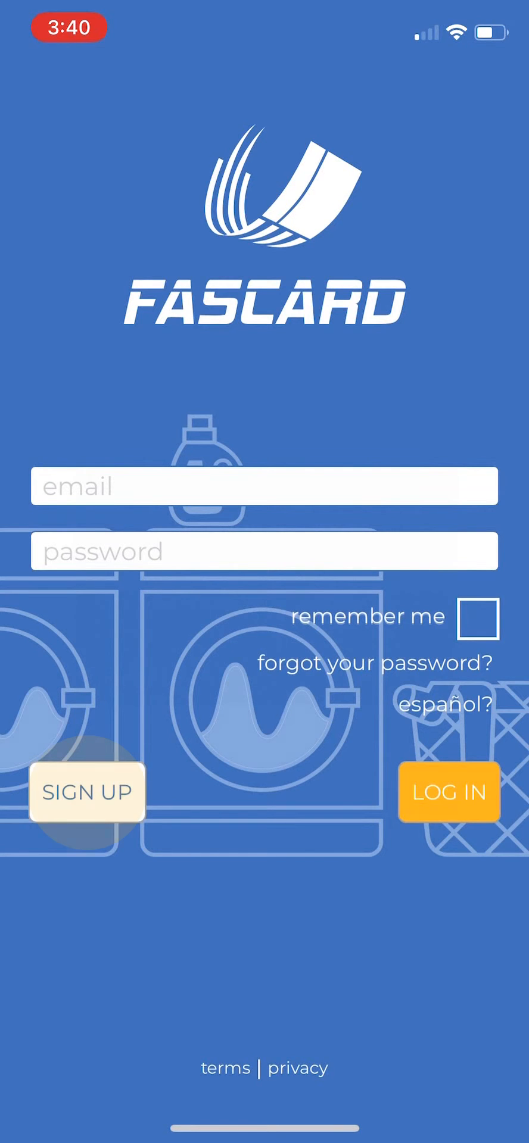
- Continue past the welcome message, fill in the sign-up form, and submit it
left_click(86, 792)
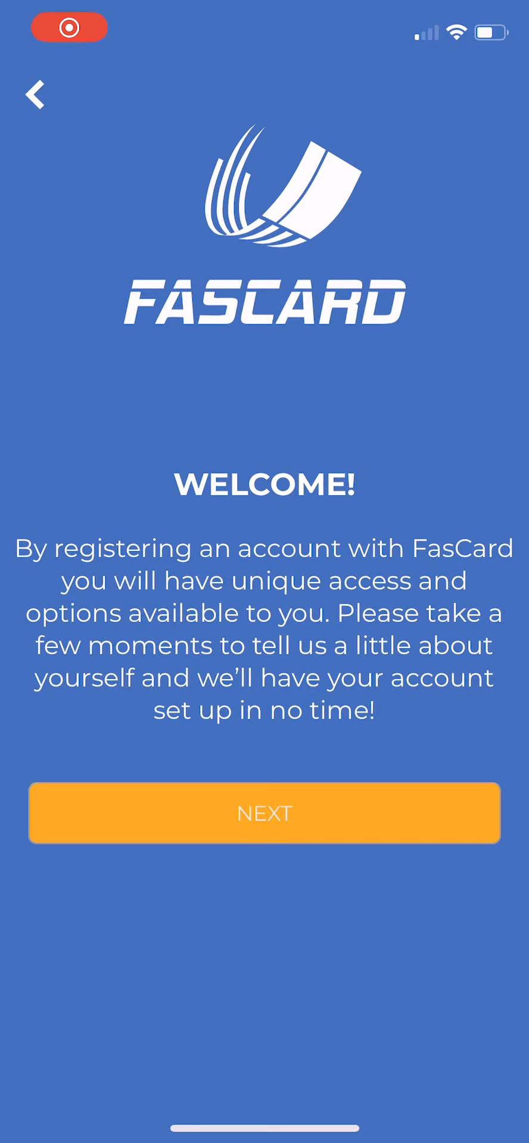
left_click(264, 813)
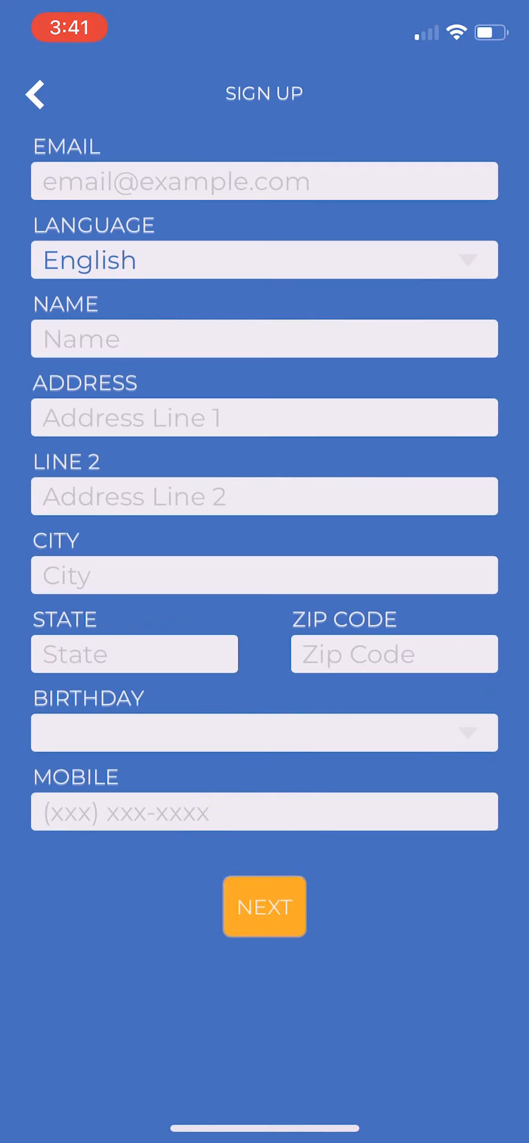
left_click(263, 181)
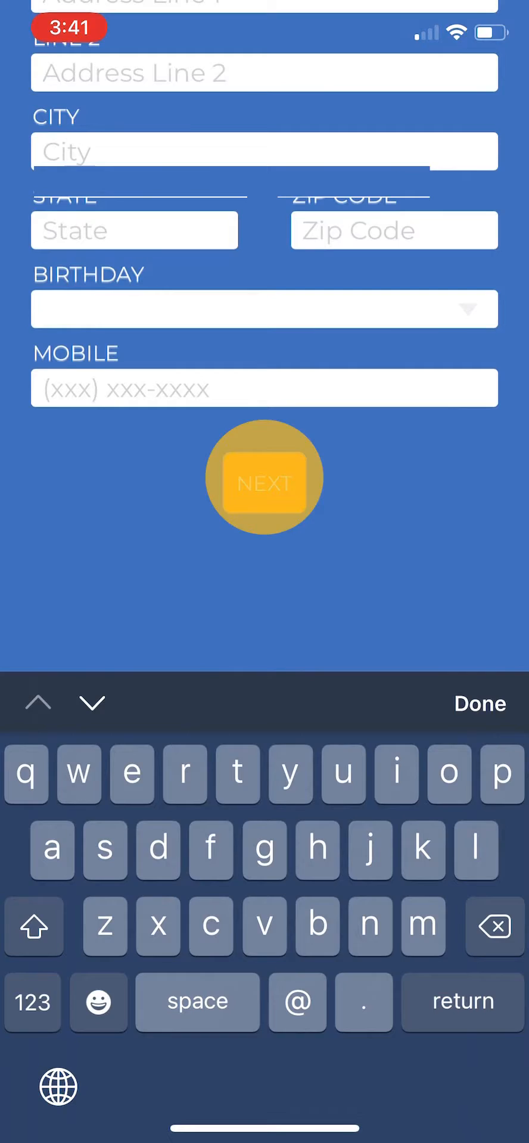
left_click(264, 483)
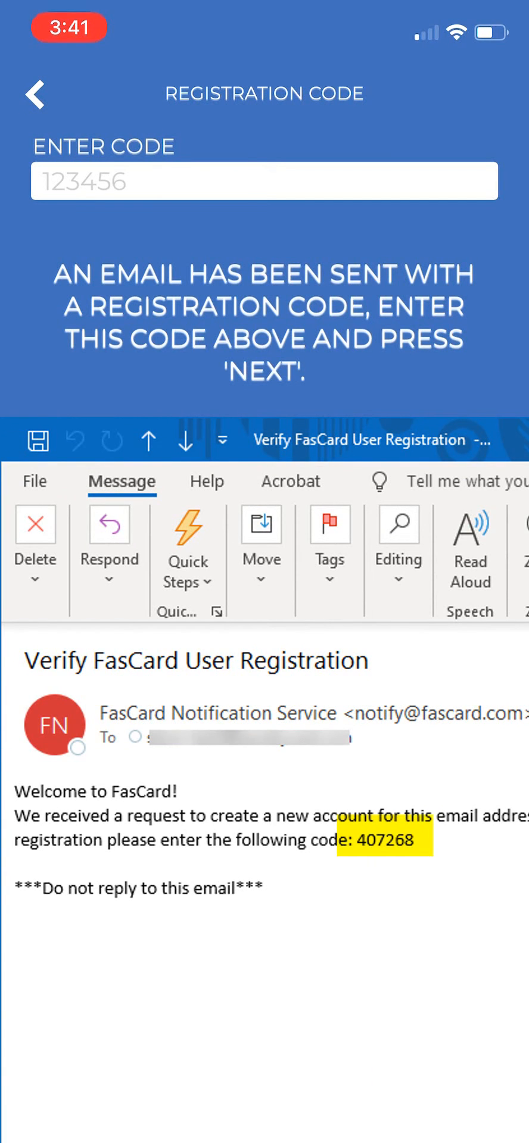
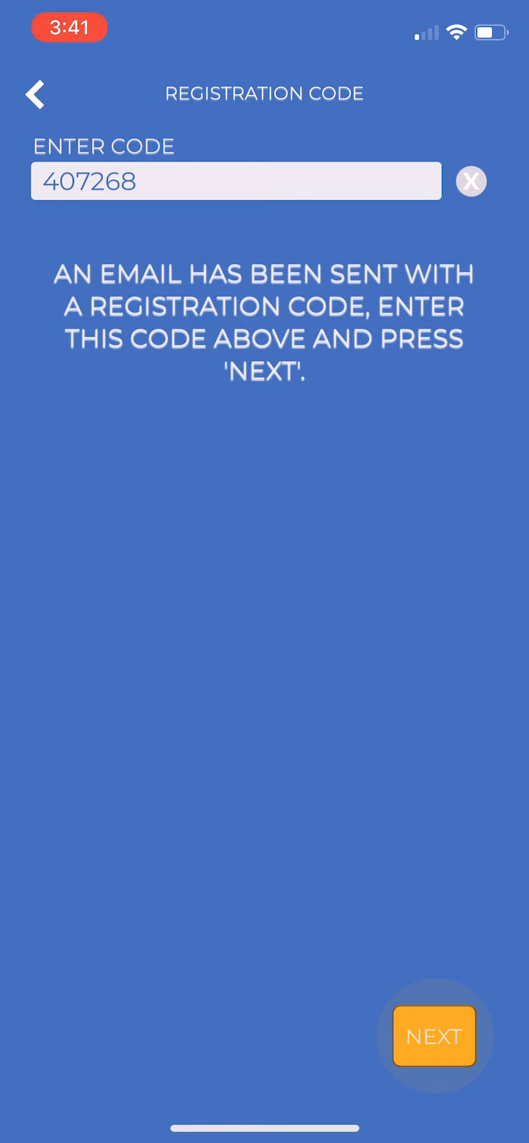
left_click(434, 1035)
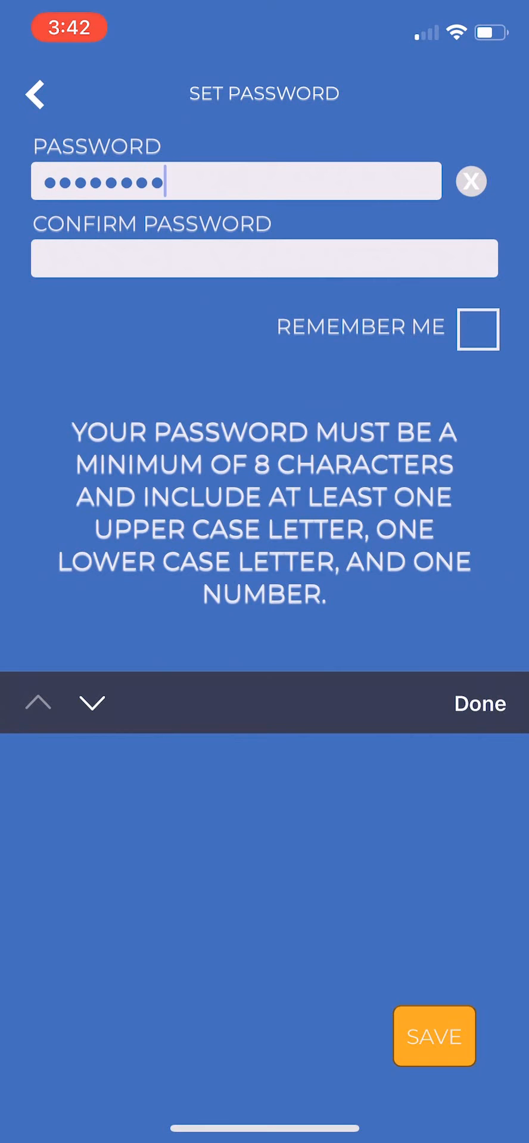
- Enter and confirm the new password, enable remember me, and save
type("••••")
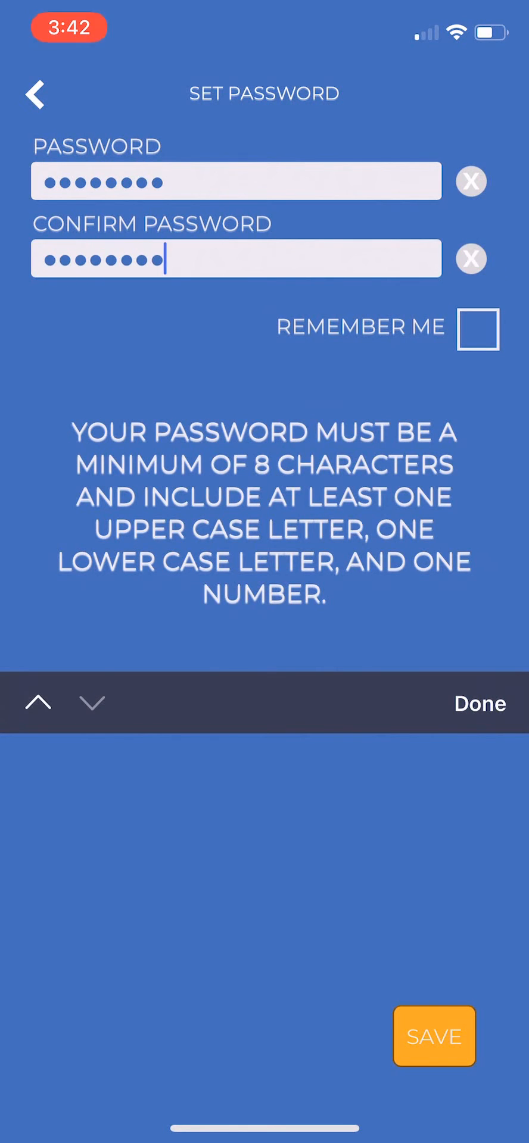
left_click(477, 329)
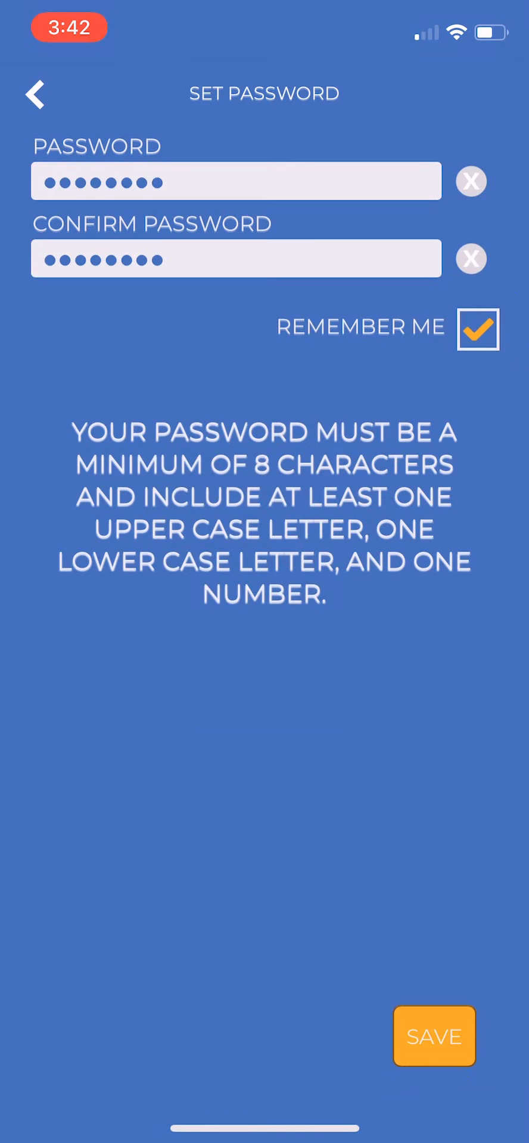
left_click(434, 1036)
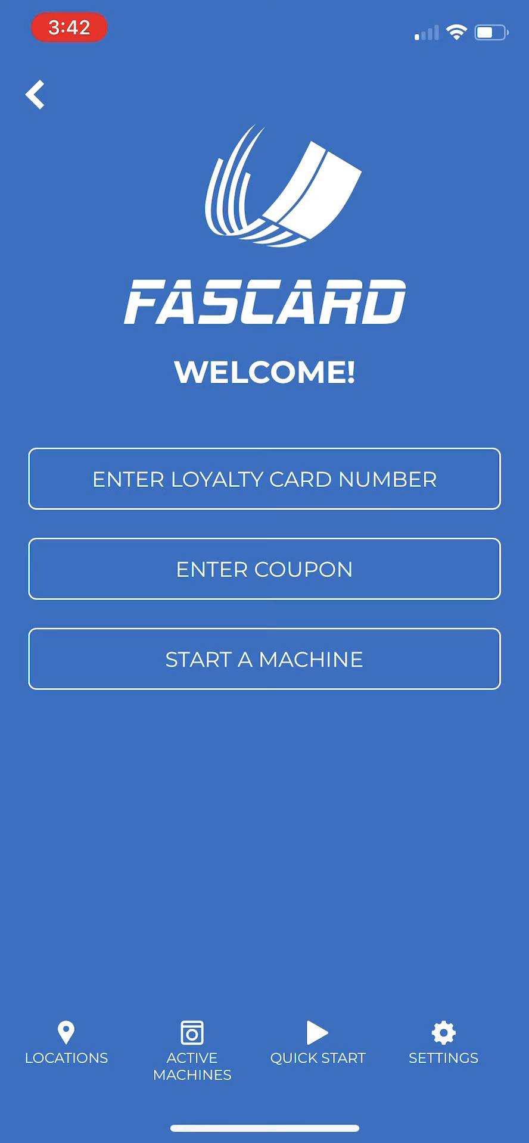
- Scan the SmartWash location code via Quick Start, allowing camera access
left_click(318, 1049)
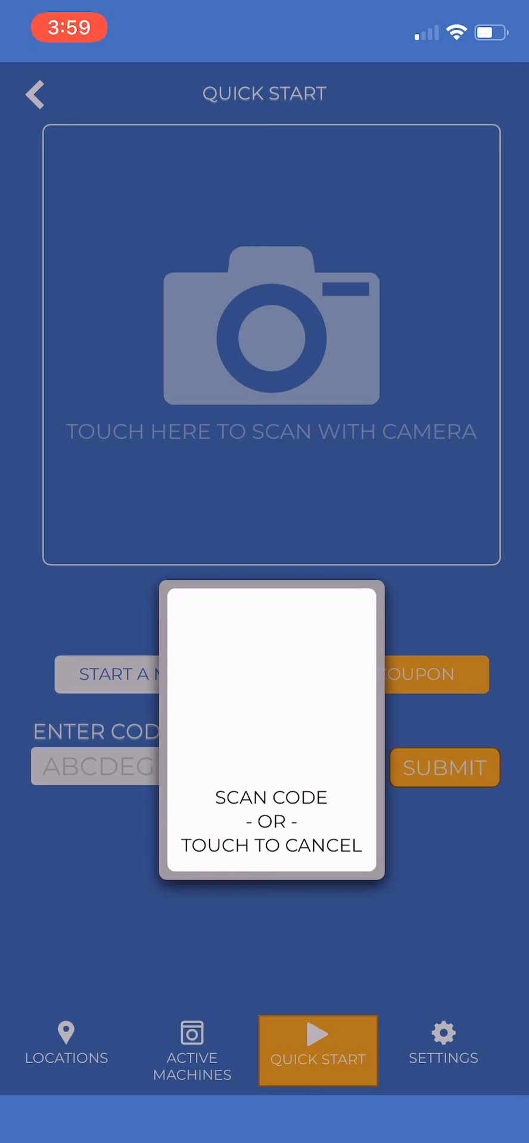
left_click(270, 328)
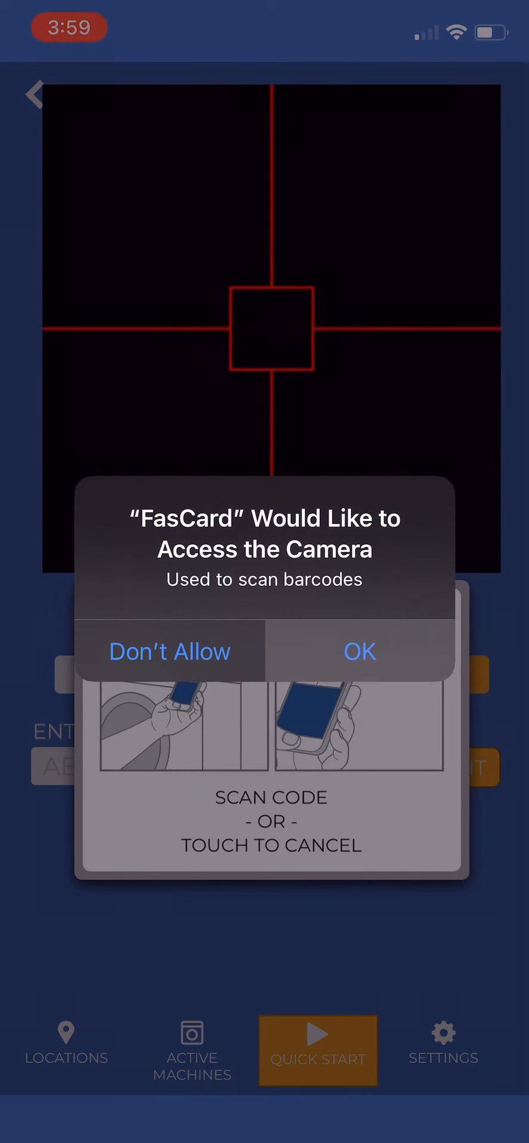
left_click(359, 651)
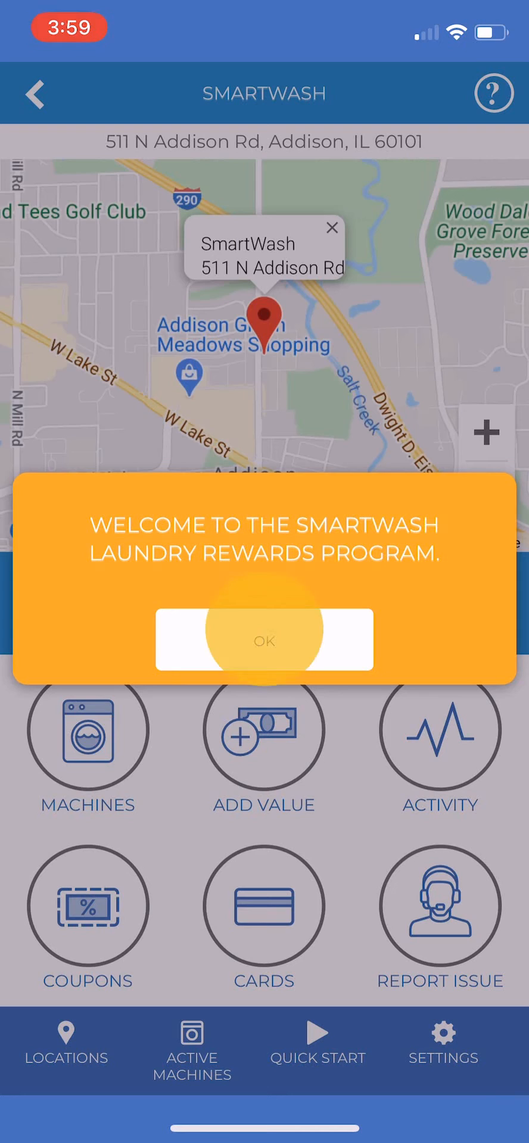
- Dismiss the rewards welcome and submit a card payment adding $5.00
left_click(263, 640)
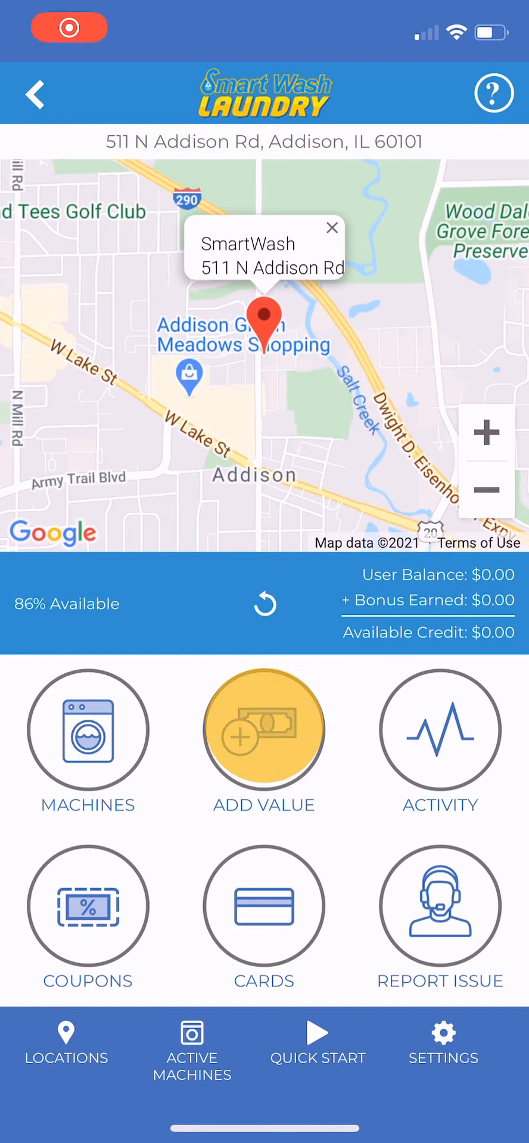
left_click(263, 731)
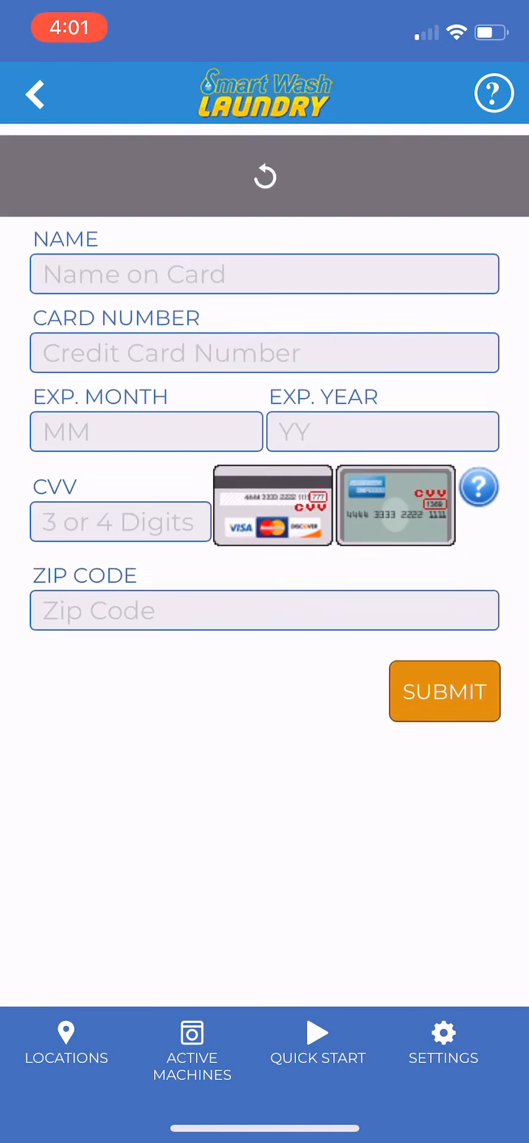
left_click(263, 273)
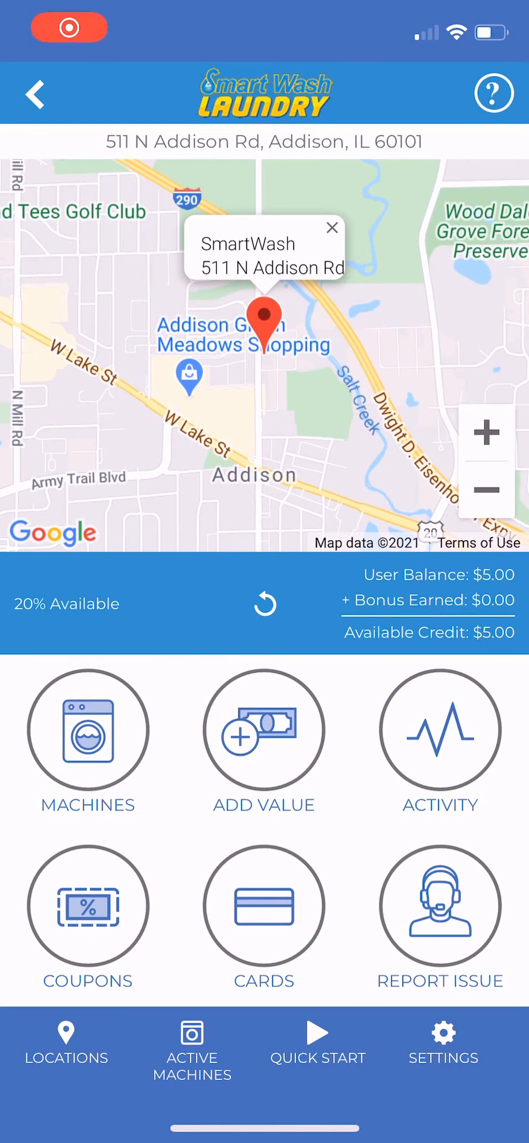
- Scan the machine reader's QR code and start the machine for $1.50
left_click(318, 1049)
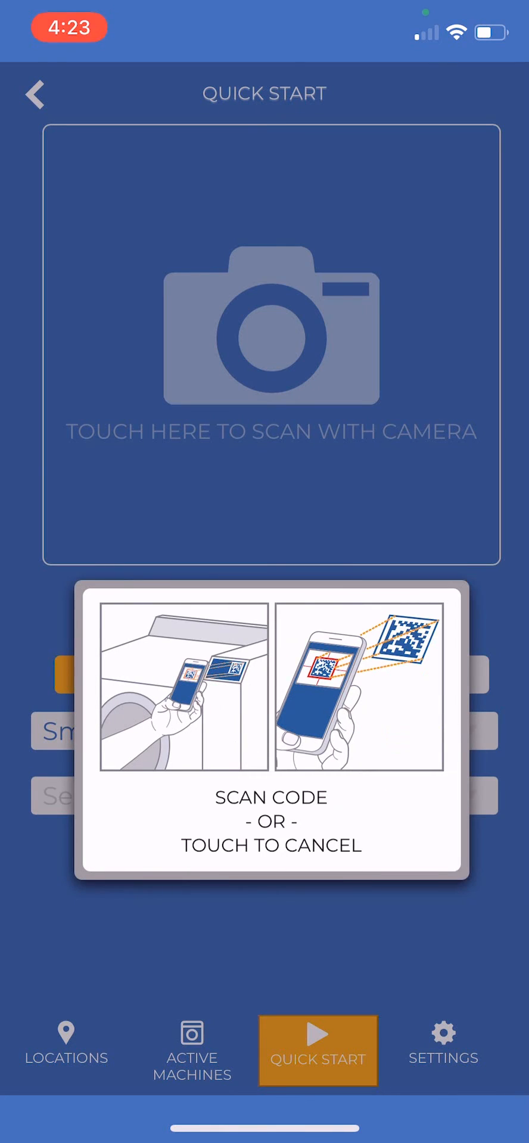
left_click(271, 342)
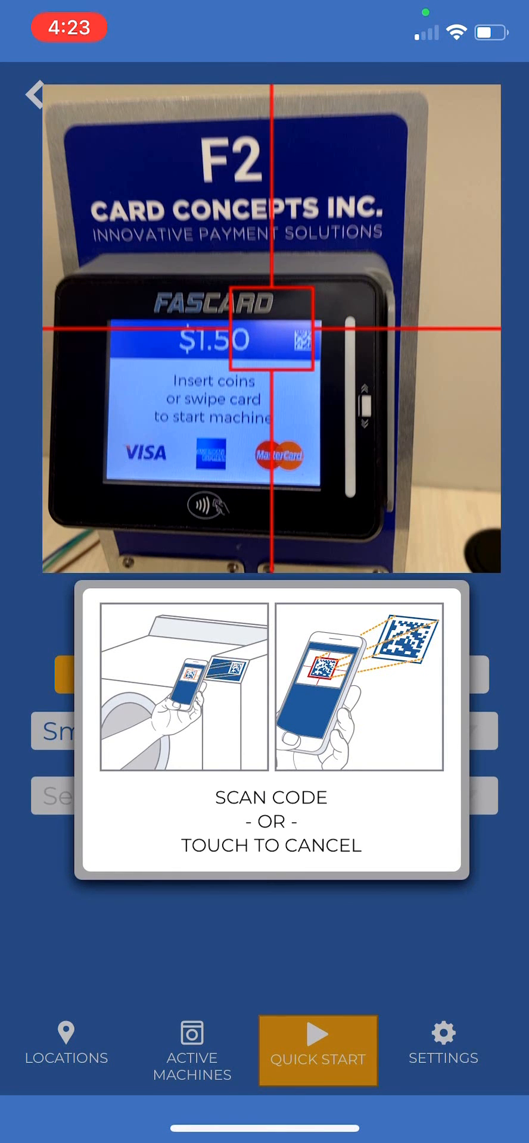
left_click(271, 328)
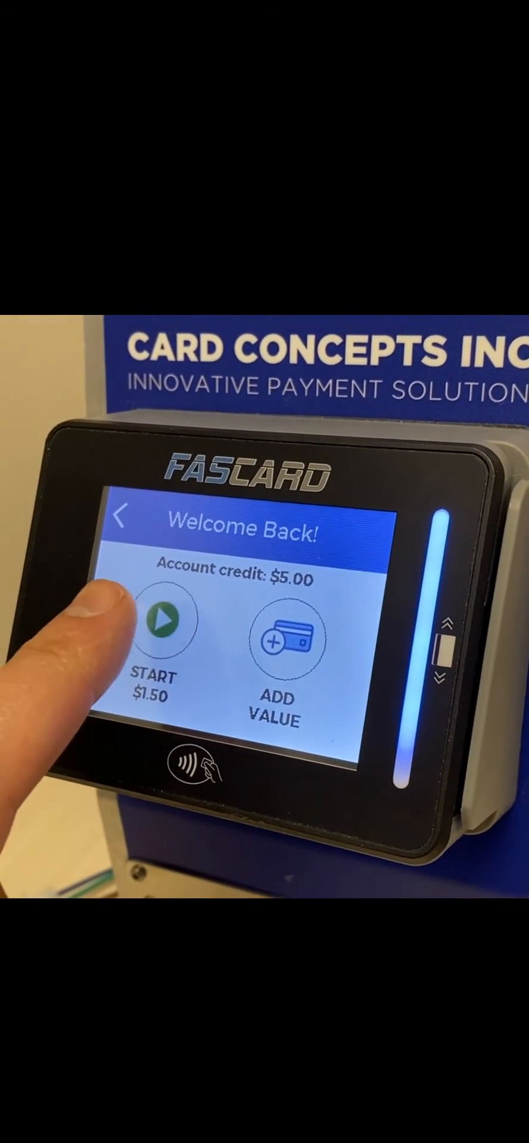
left_click(162, 621)
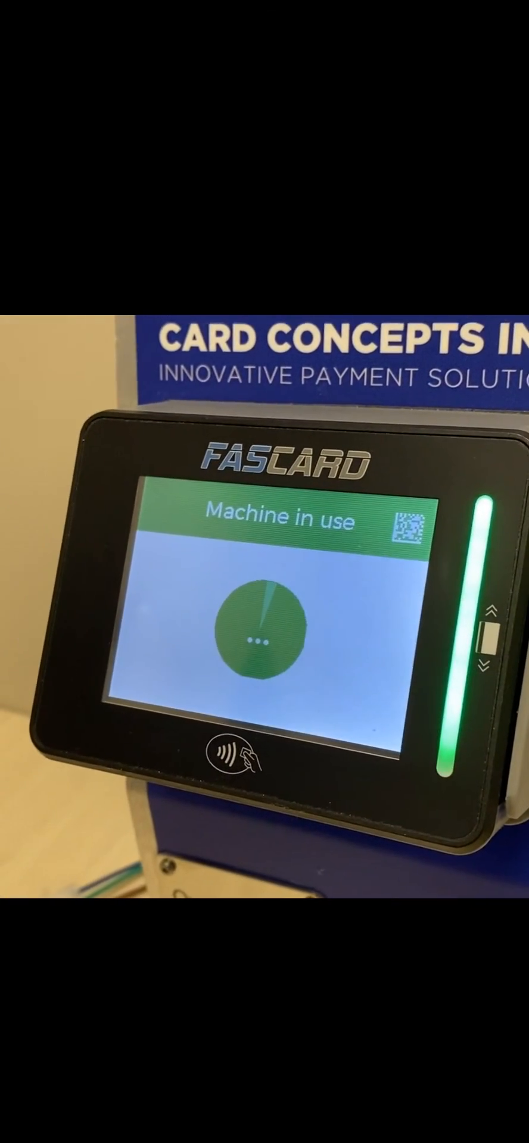